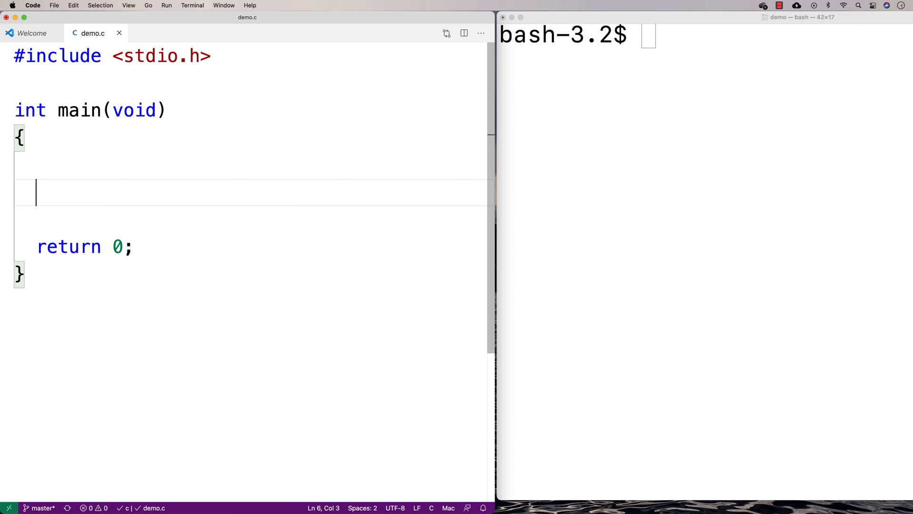
# Declare int i = 0; and a while (i < 5) loop that prints "i: %d\n" with i.
pyautogui.write('int i = 0;')
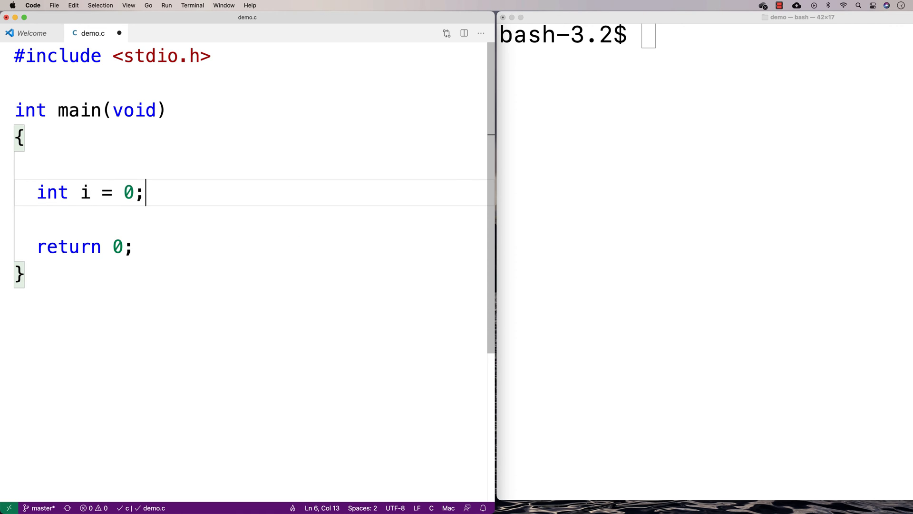
pyautogui.write('while (')
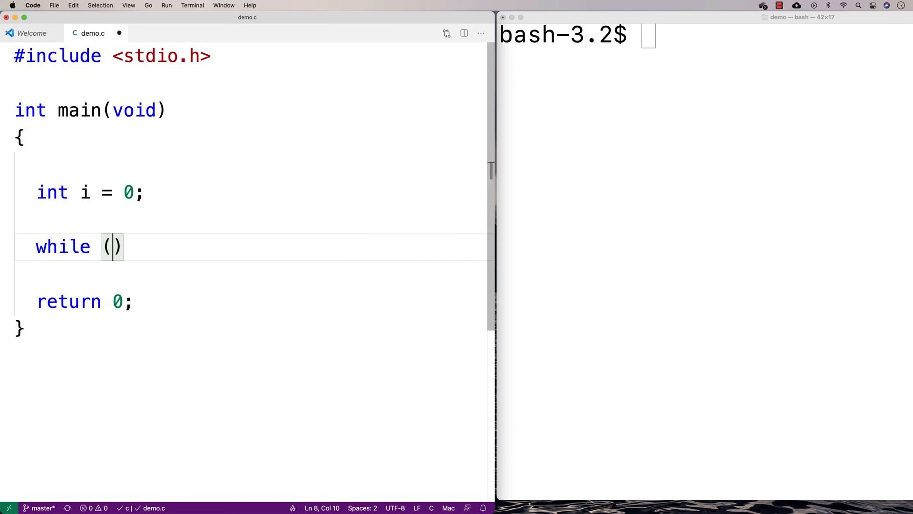
pyautogui.write('i < 5')
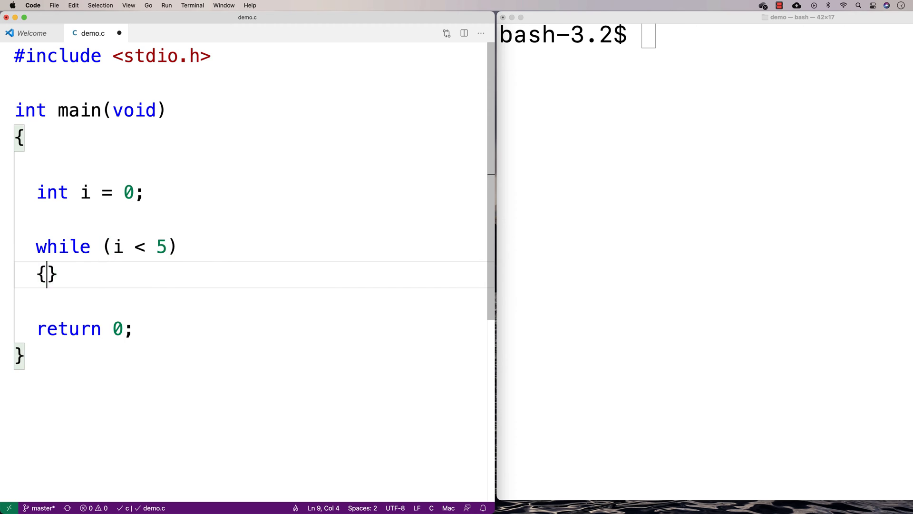
pyautogui.write('printf(')
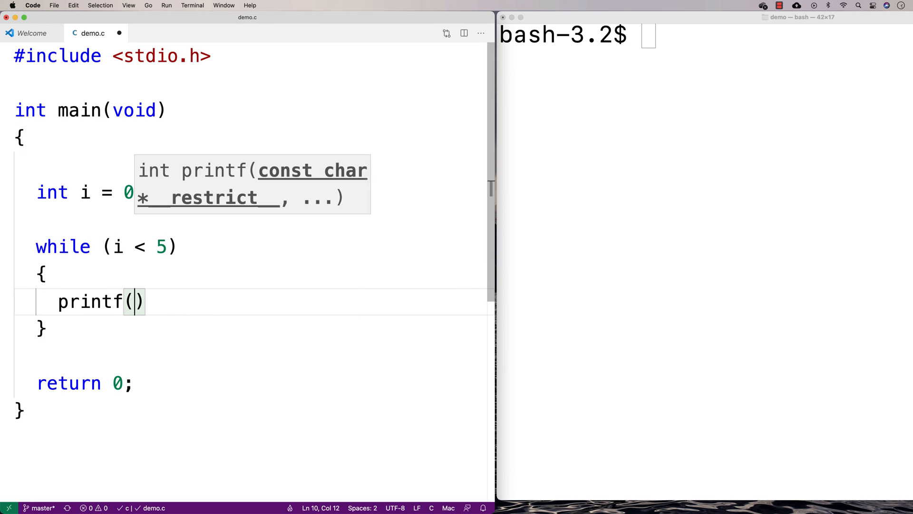
pyautogui.write('"i: "')
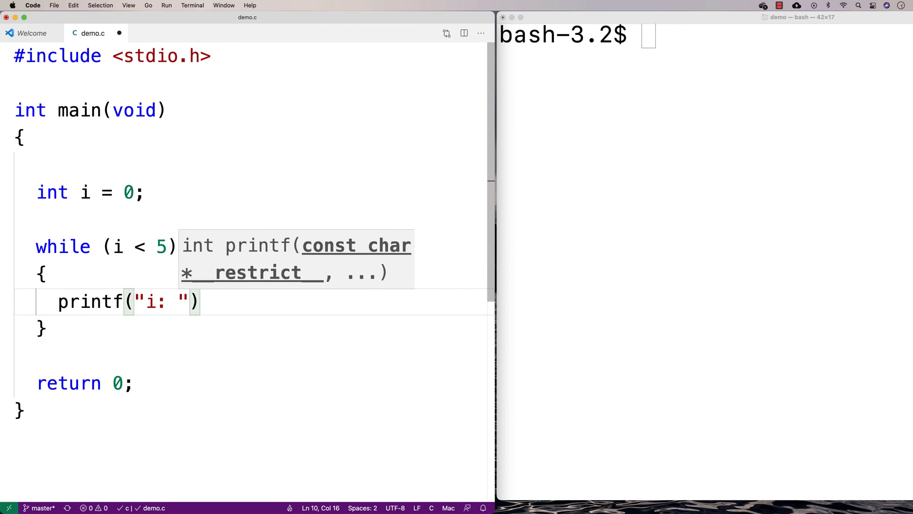
pyautogui.write('%d\\n",')
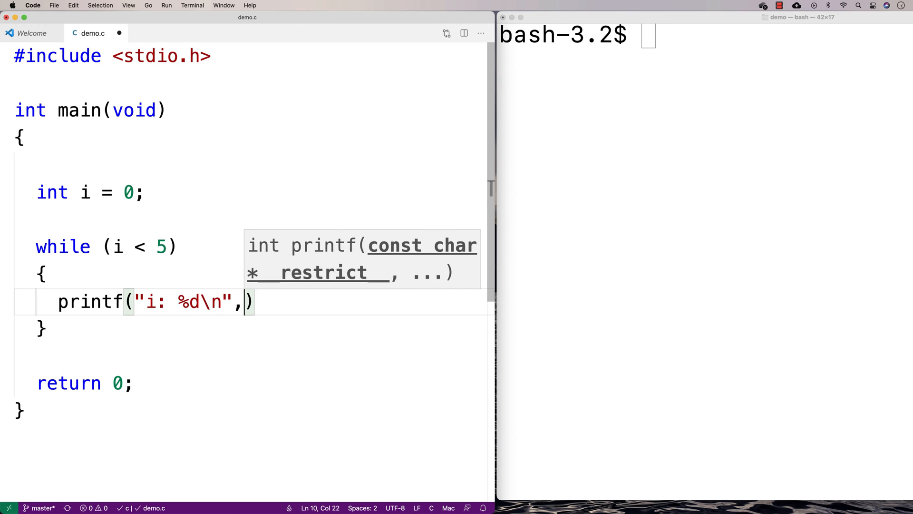
pyautogui.write('i')
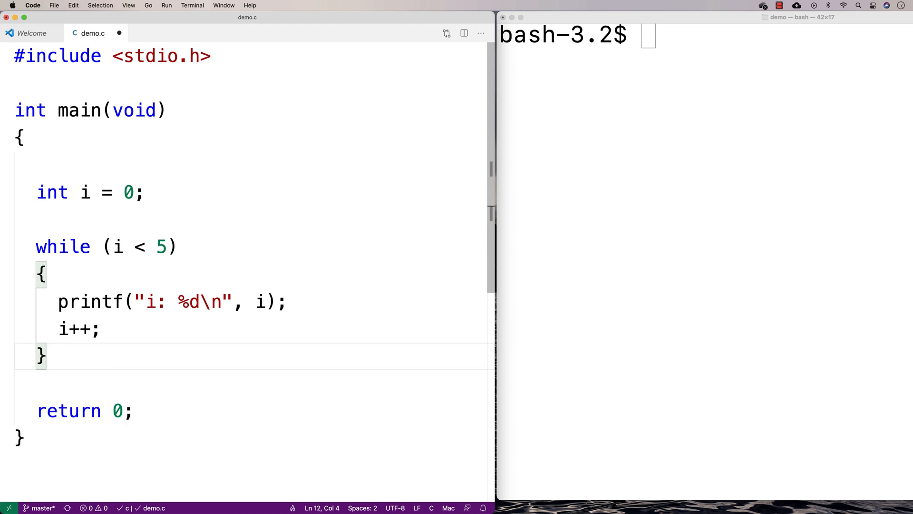
# Print "Loop is over!\n" after the while loop.
pyautogui.write('printf(')
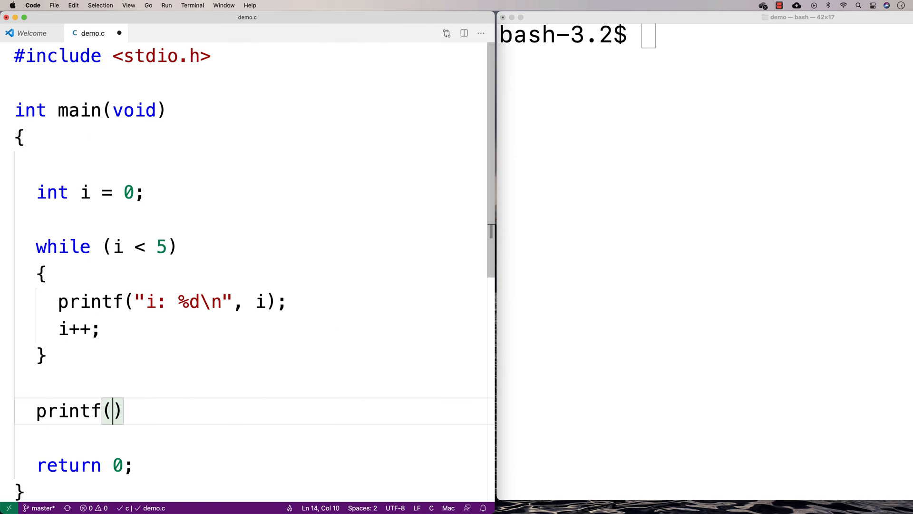
pyautogui.write('"Lo"')
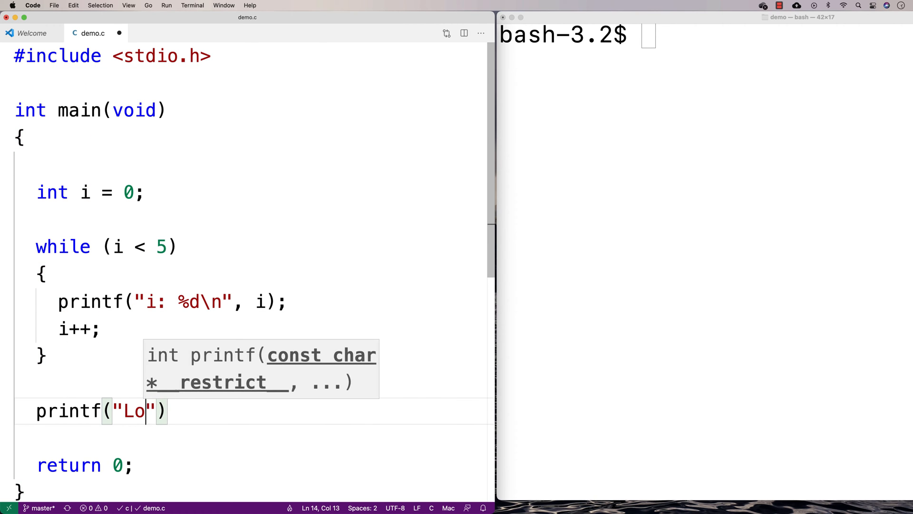
pyautogui.write('op is over!\\n')
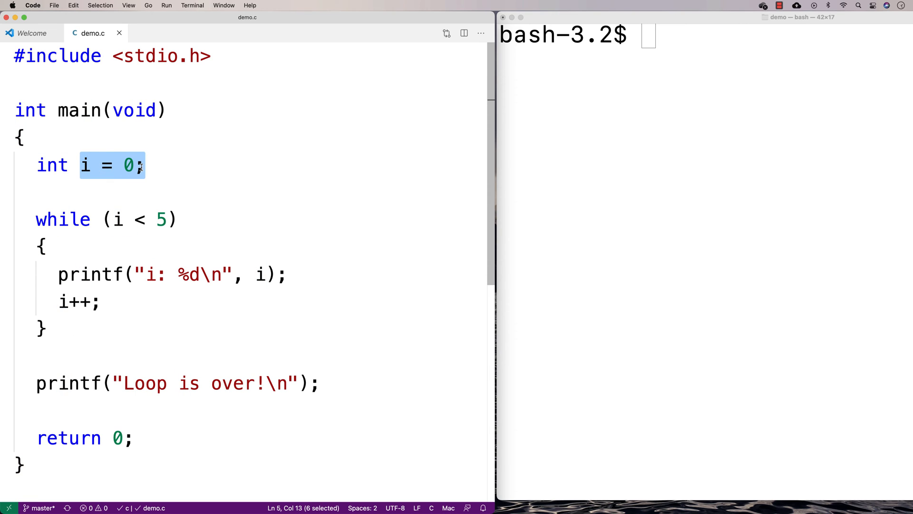
pyautogui.moveTo(173, 169)
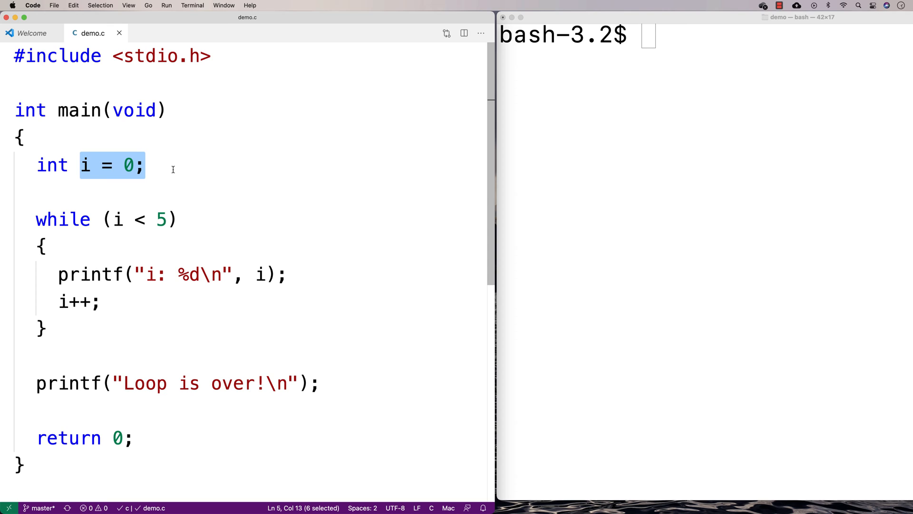
pyautogui.moveTo(173, 204)
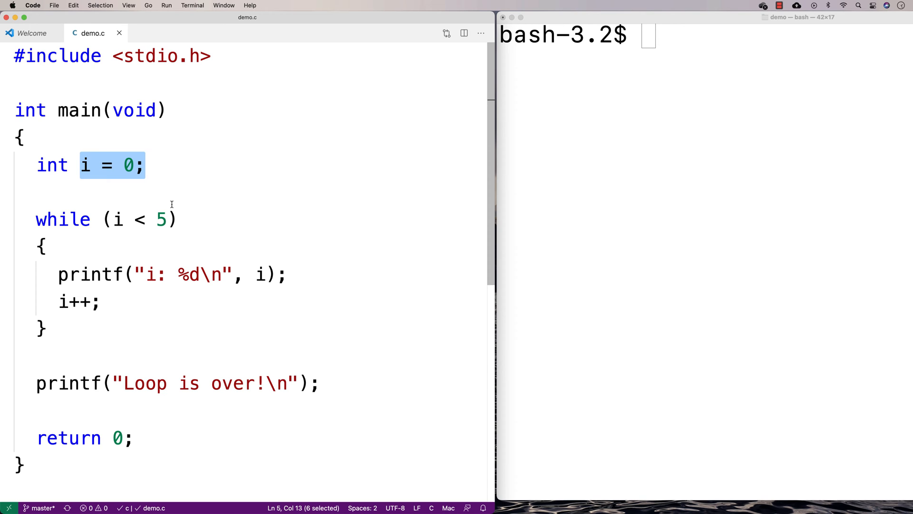
pyautogui.moveTo(139, 205)
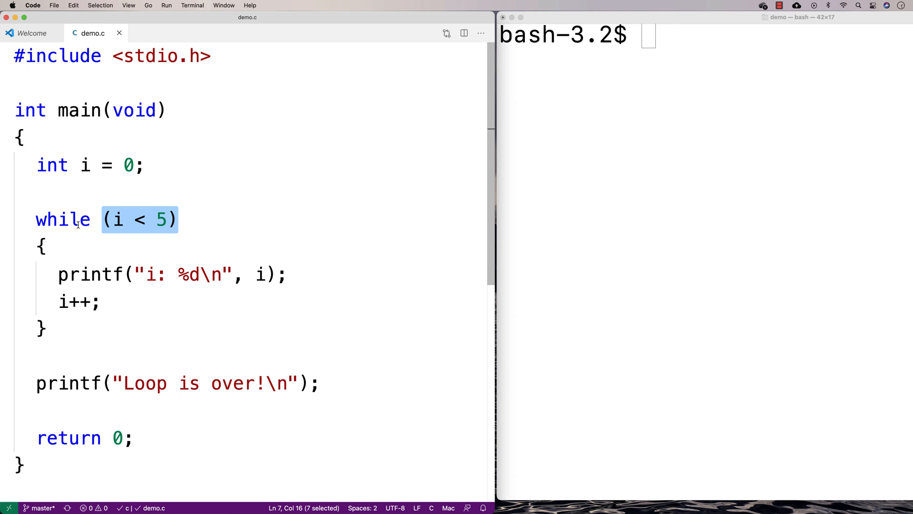
pyautogui.moveTo(59, 235)
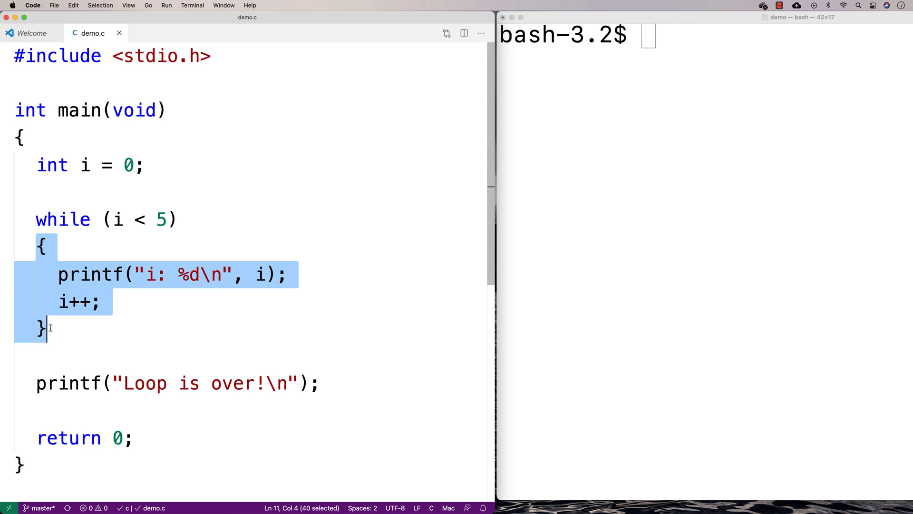
pyautogui.moveTo(108, 349)
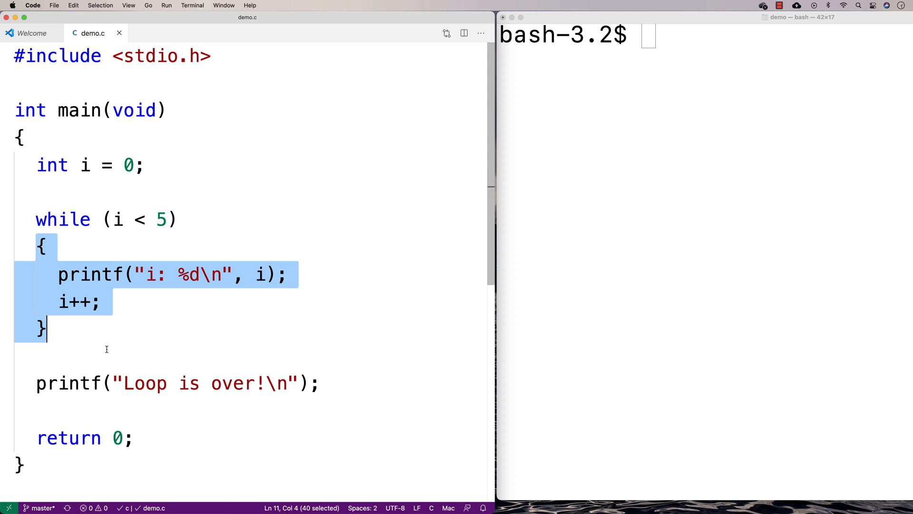
pyautogui.moveTo(49, 281)
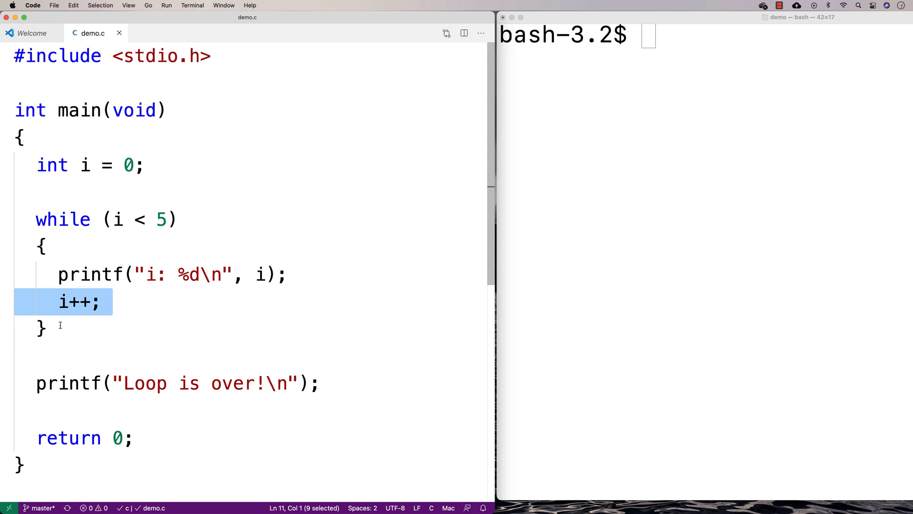
pyautogui.moveTo(58, 328)
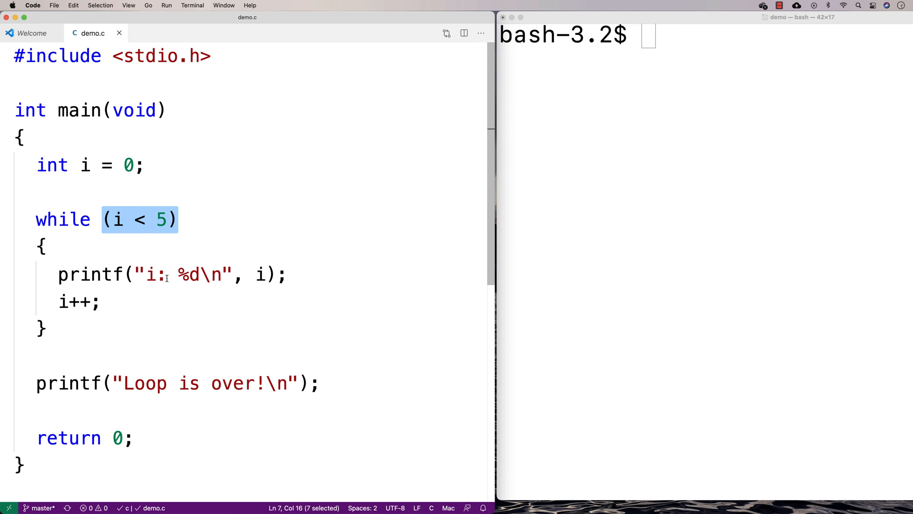
pyautogui.moveTo(137, 324)
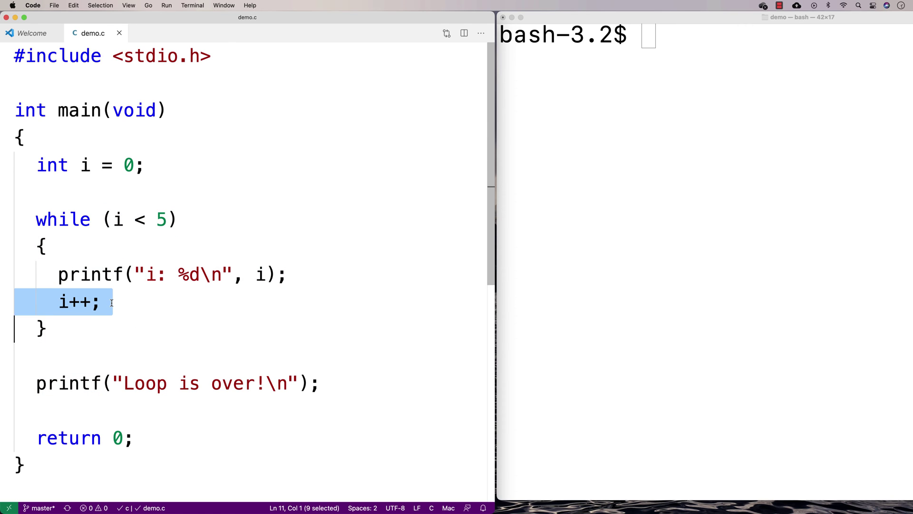
pyautogui.moveTo(109, 219)
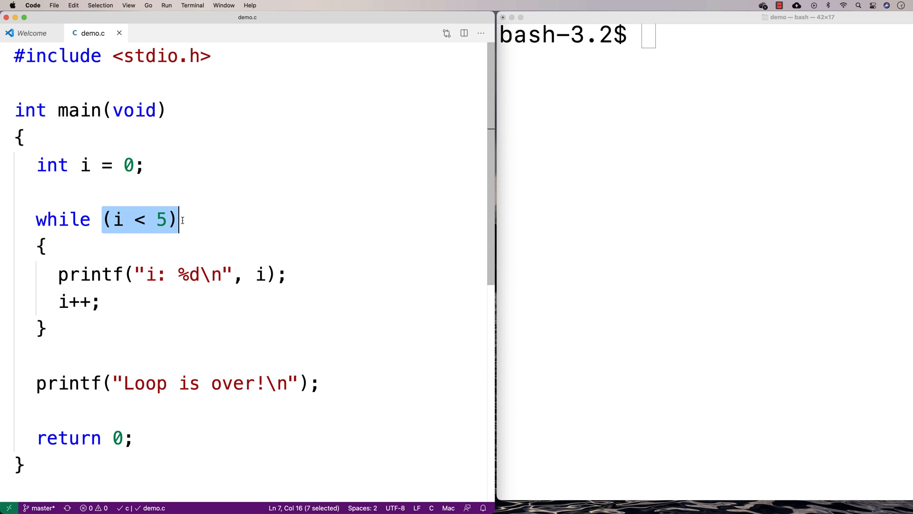
pyautogui.moveTo(76, 386)
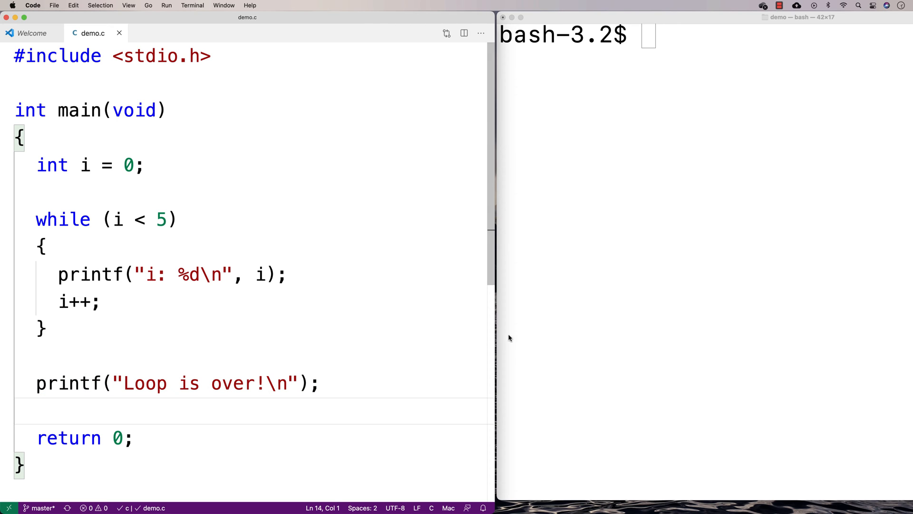
# Compile demo.c into demo with gcc -o demo demo.c.
pyautogui.write('gcc -')
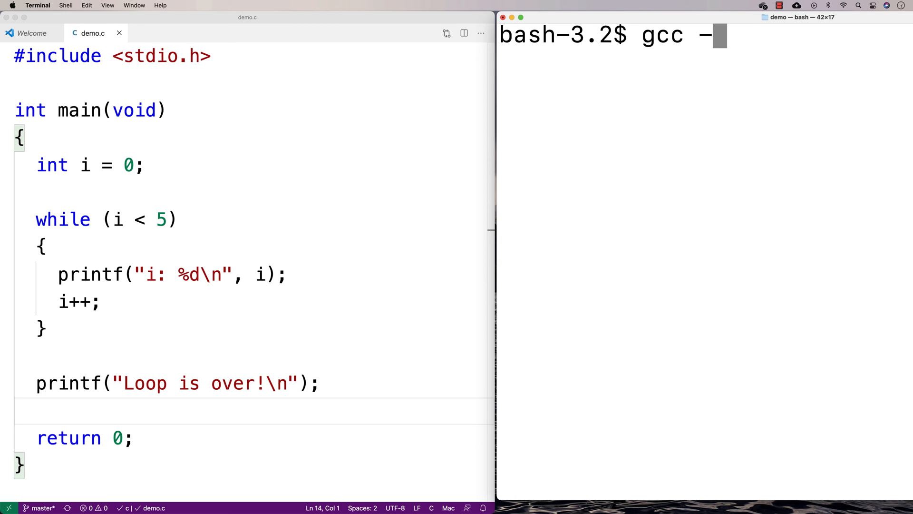
pyautogui.write('o demo demo.c')
pyautogui.write('./demo')
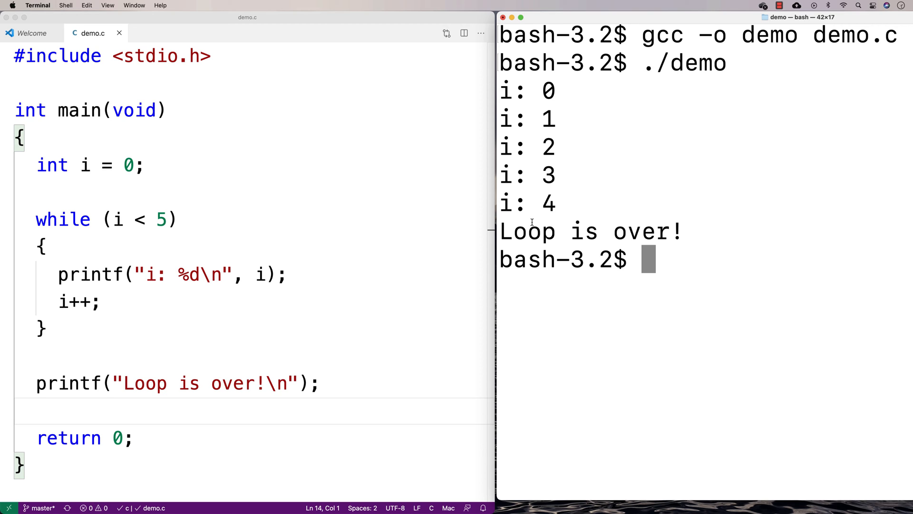
pyautogui.moveTo(216, 238)
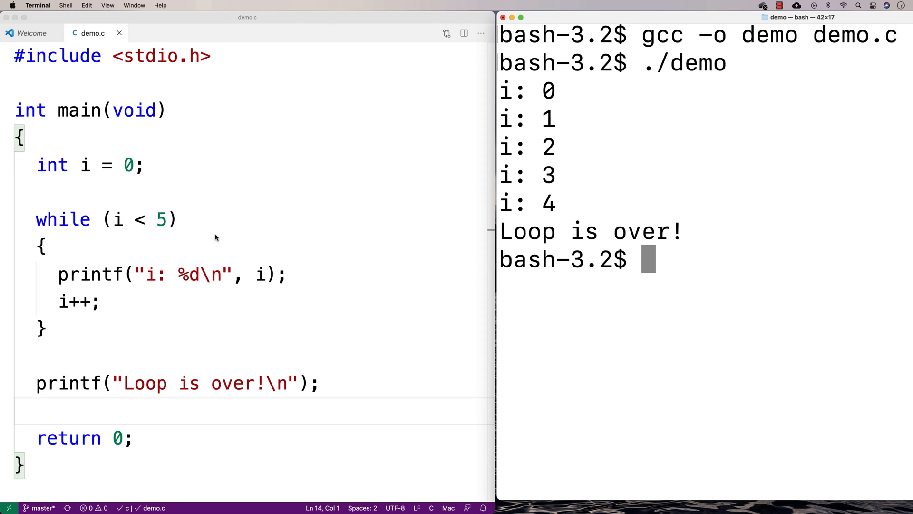
pyautogui.moveTo(85, 177)
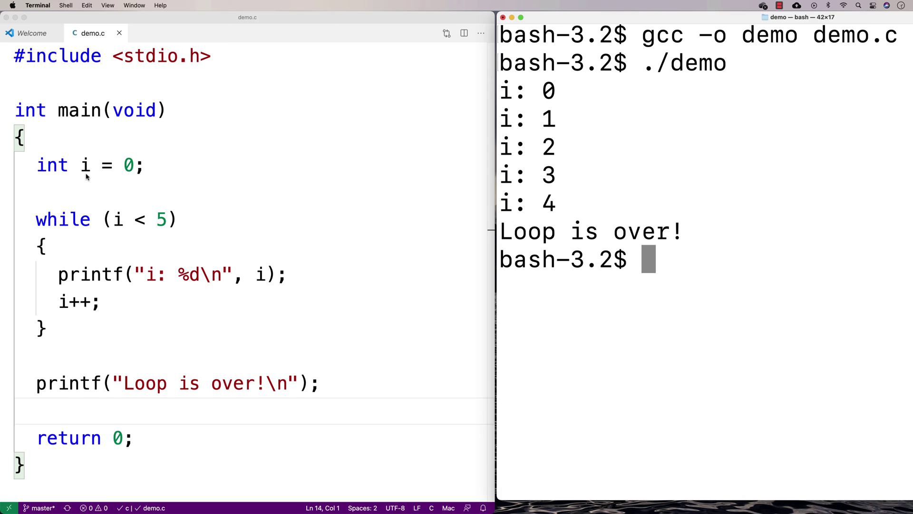
pyautogui.doubleClick(85, 166)
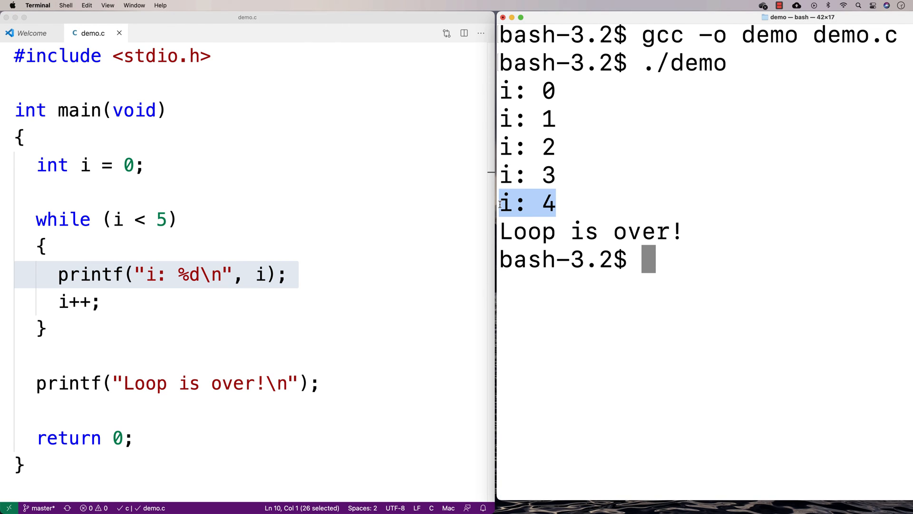
pyautogui.click(74, 302)
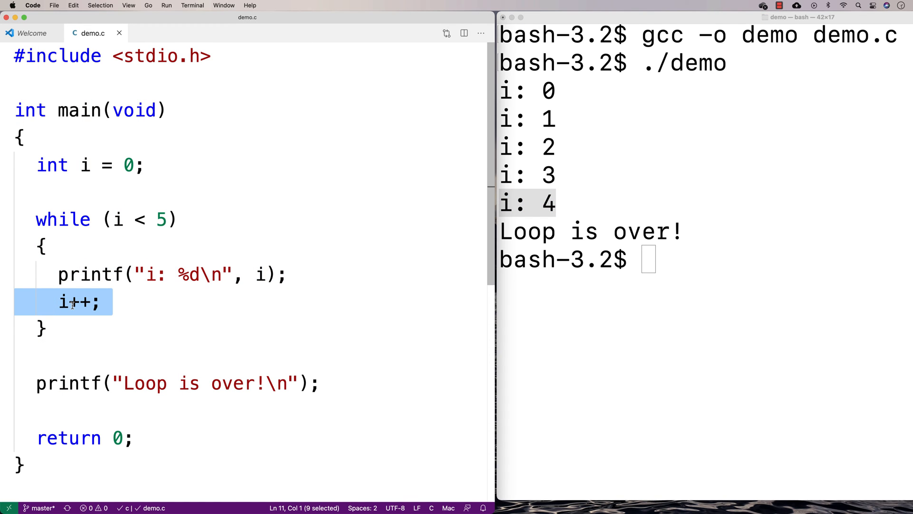
pyautogui.moveTo(115, 220)
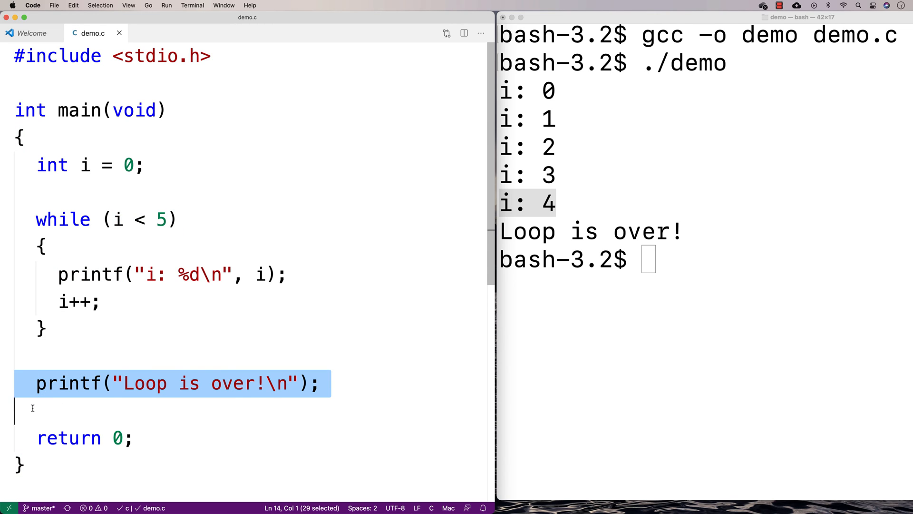
pyautogui.click(27, 411)
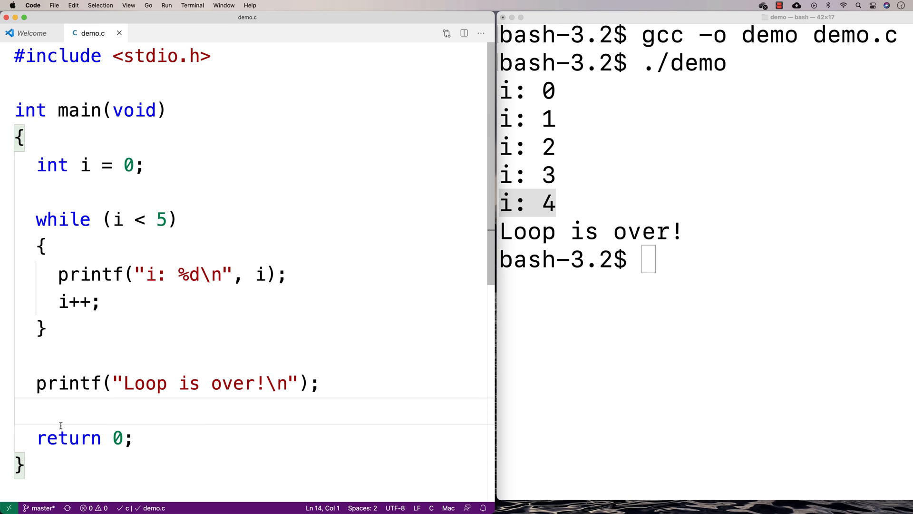
pyautogui.moveTo(123, 219)
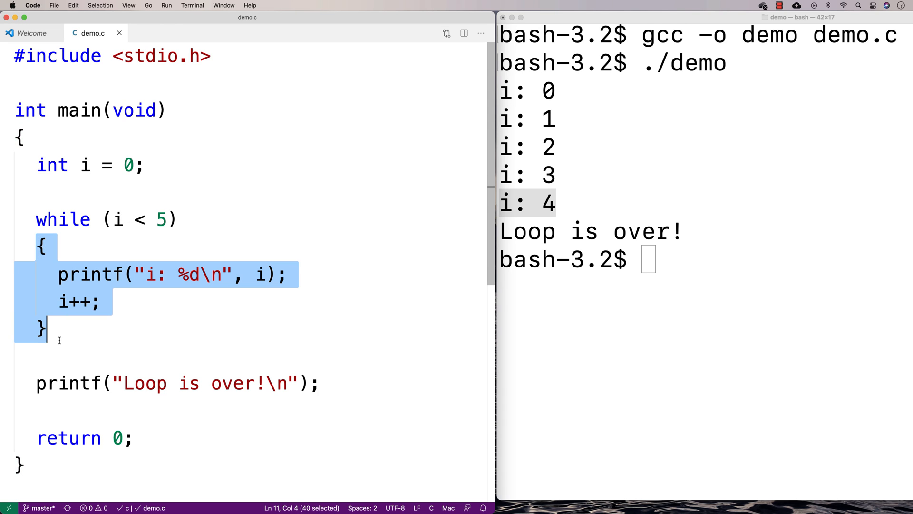
pyautogui.moveTo(130, 171)
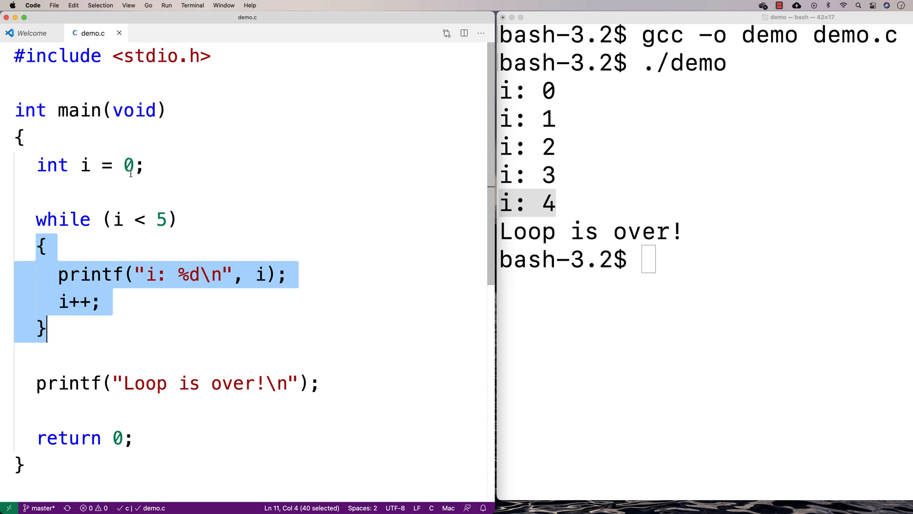
# Change the initial value of i to 5, highlight it, then recompile with gcc -o demo demo.c.
pyautogui.write('5')
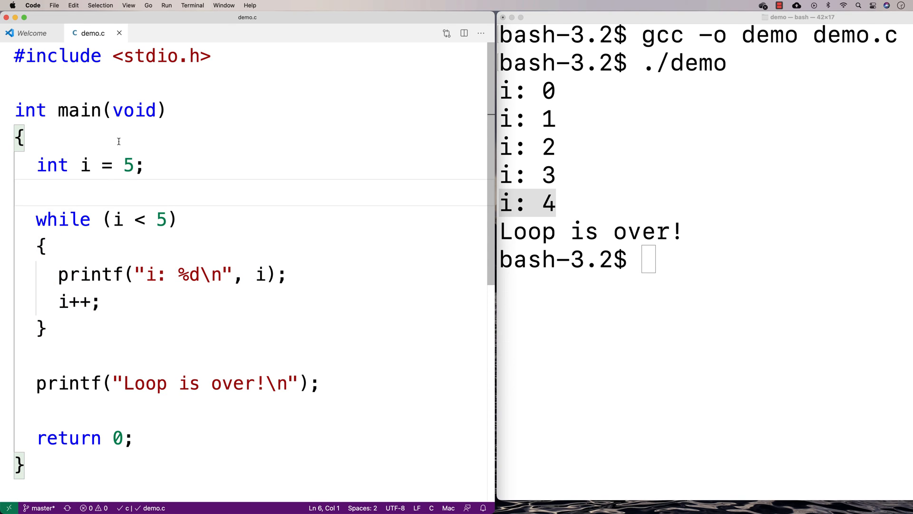
pyautogui.moveTo(65, 220)
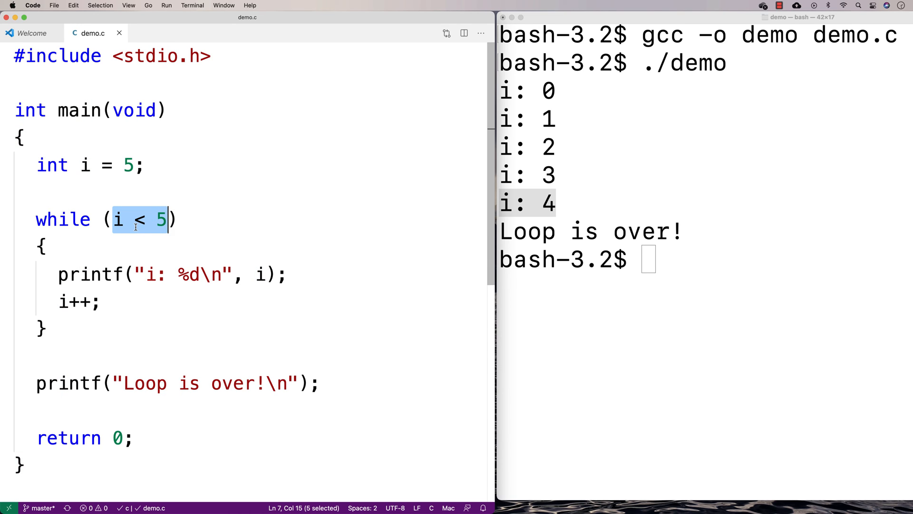
pyautogui.doubleClick(124, 164)
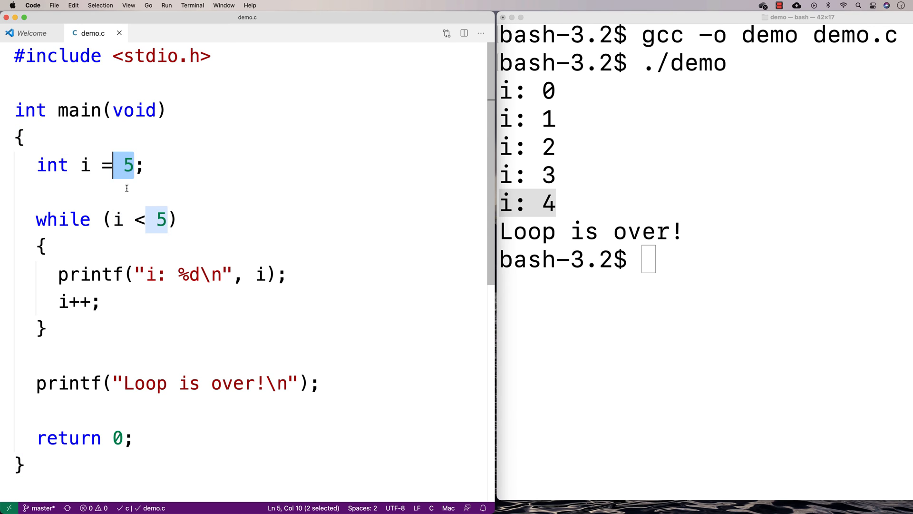
pyautogui.click(181, 219)
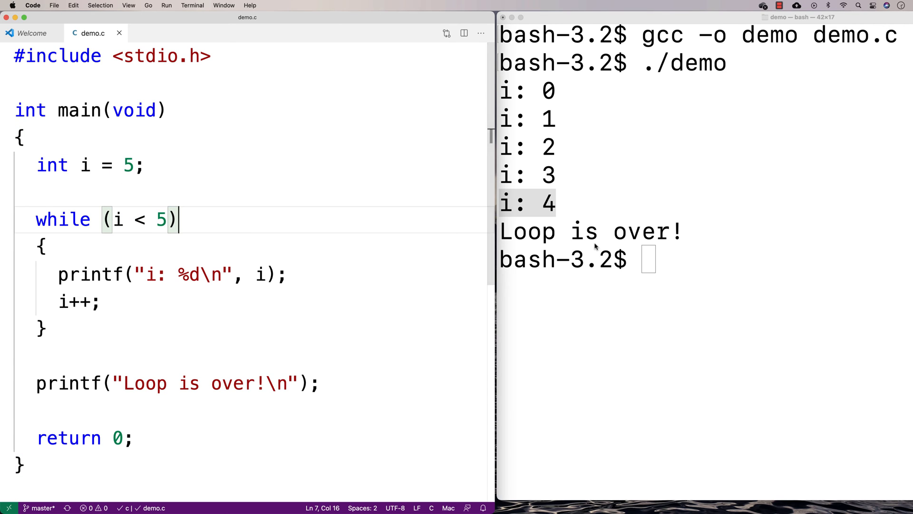
pyautogui.write('gcc -o demo demo.c')
pyautogui.write('./demo')
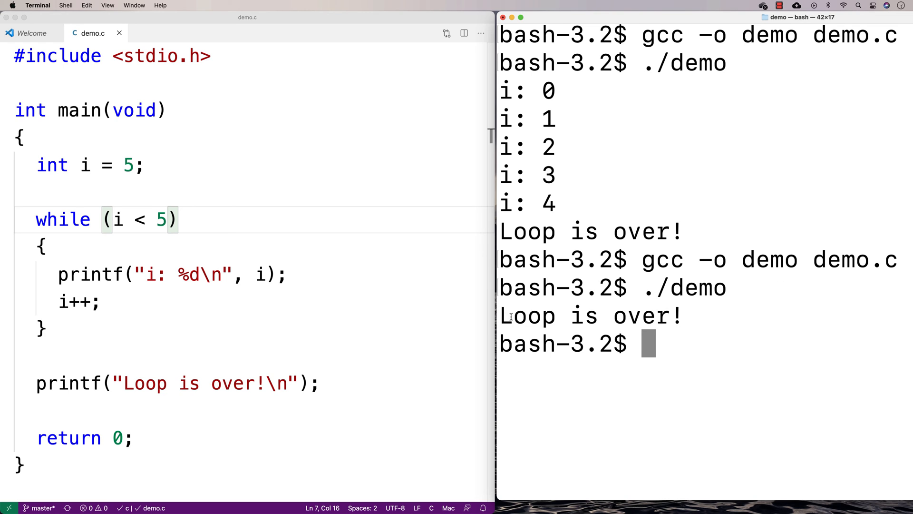
# Highlight the lone "Loop is over!" output line and the skipped loop body.
pyautogui.doubleClick(590, 316)
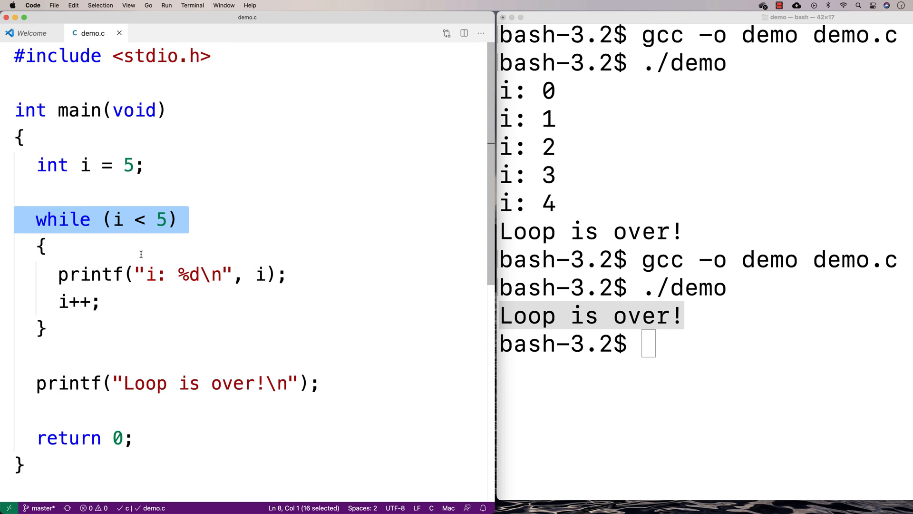
pyautogui.click(41, 245)
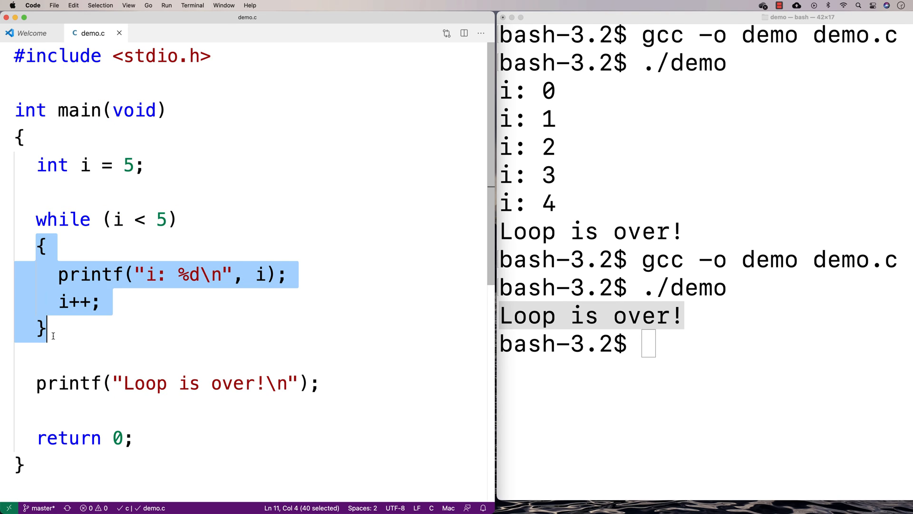
pyautogui.click(107, 318)
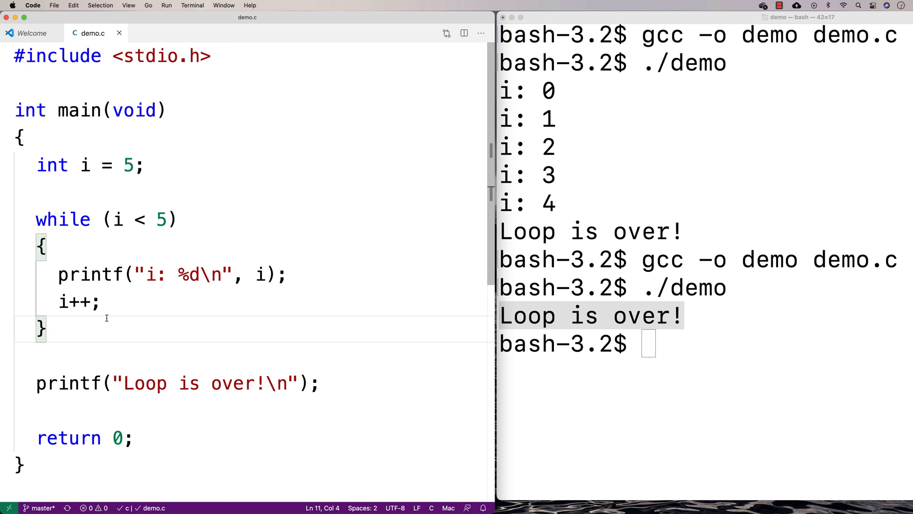
pyautogui.moveTo(115, 219)
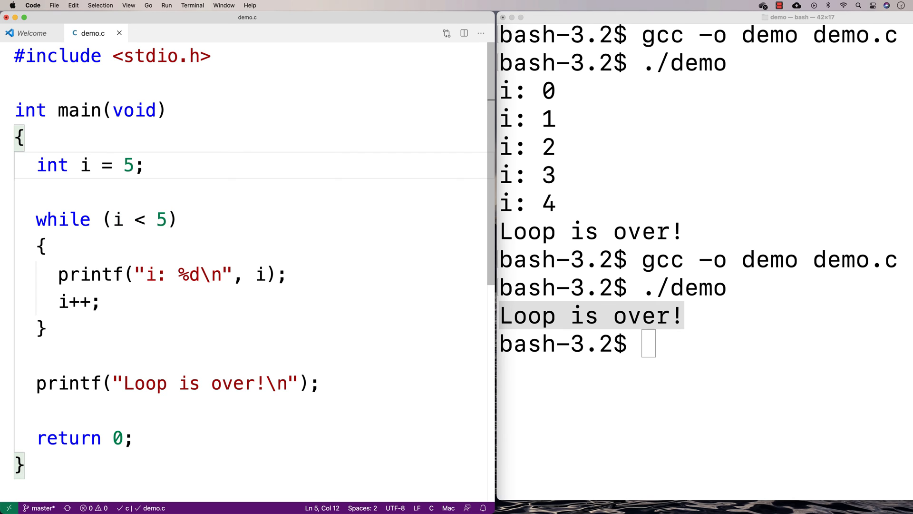
# Set int i back to 0 and select the ++ in i++ to replace it with --.
pyautogui.write('0')
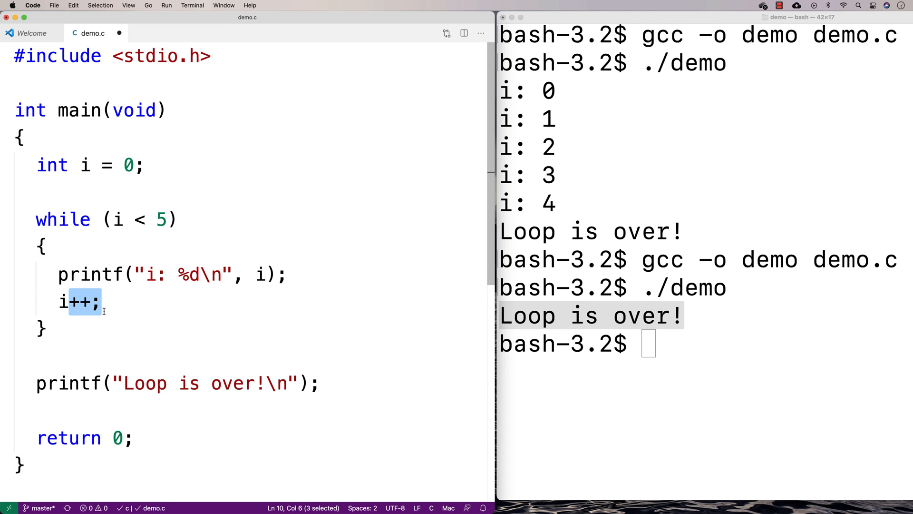
pyautogui.click(93, 302)
pyautogui.write('--')
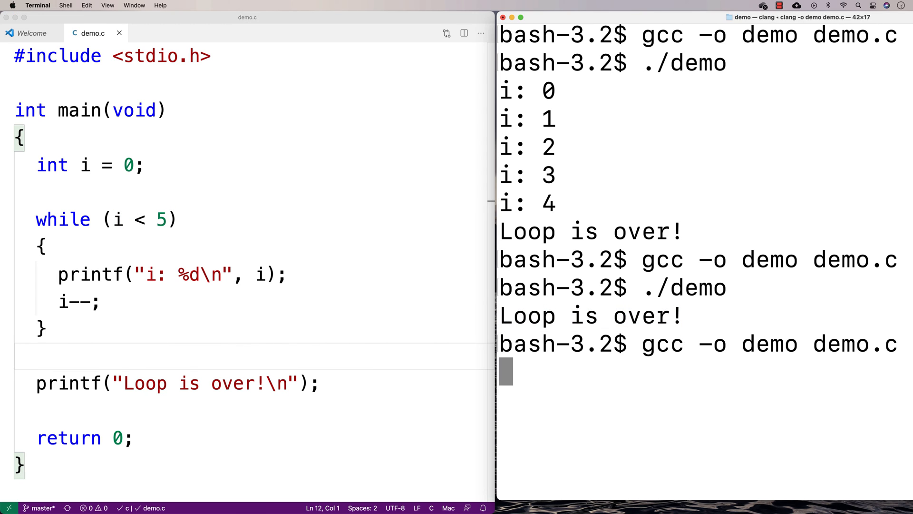
# Run ./demo and interrupt its endless negative-i output with Ctrl+C.
pyautogui.write('./demo')
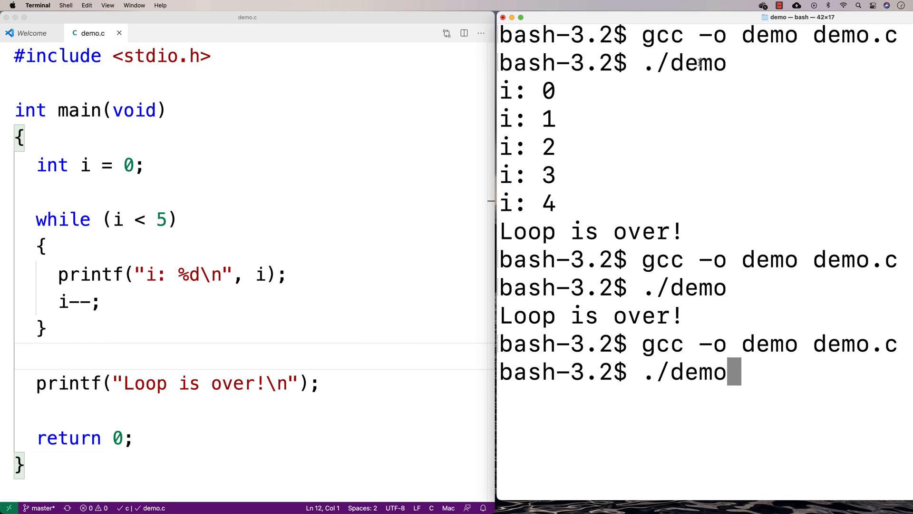
pyautogui.press('Return')
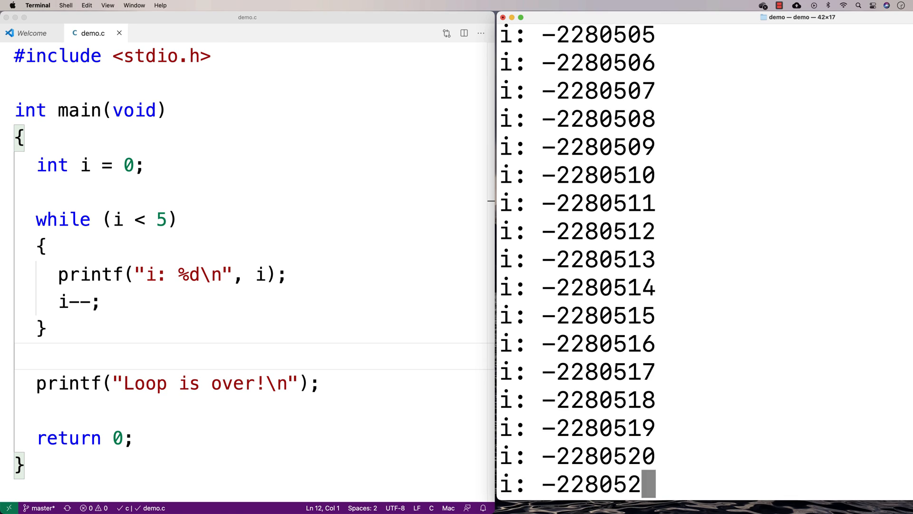
pyautogui.press('ctrl+c')
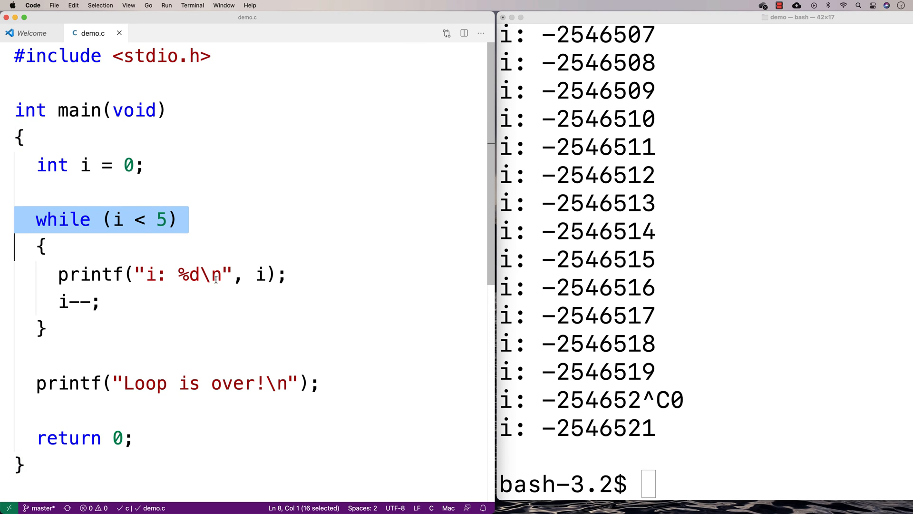
pyautogui.moveTo(213, 349)
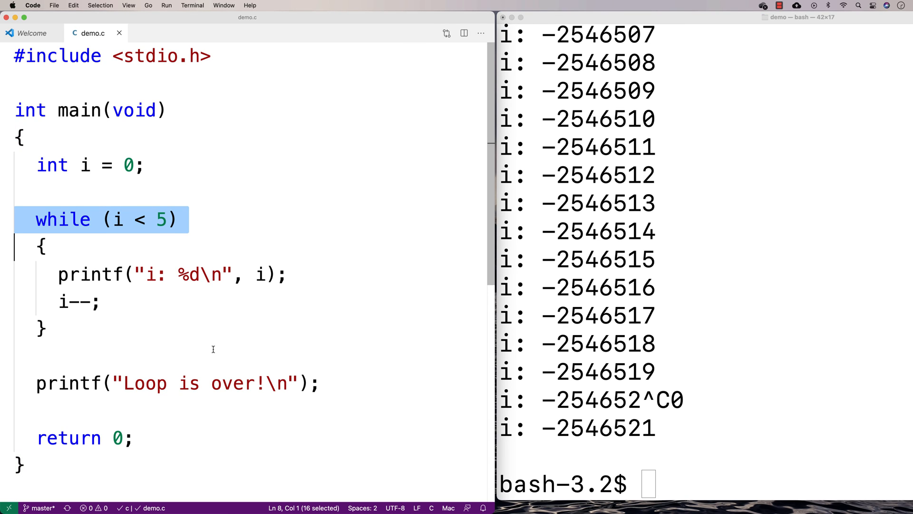
pyautogui.moveTo(208, 357)
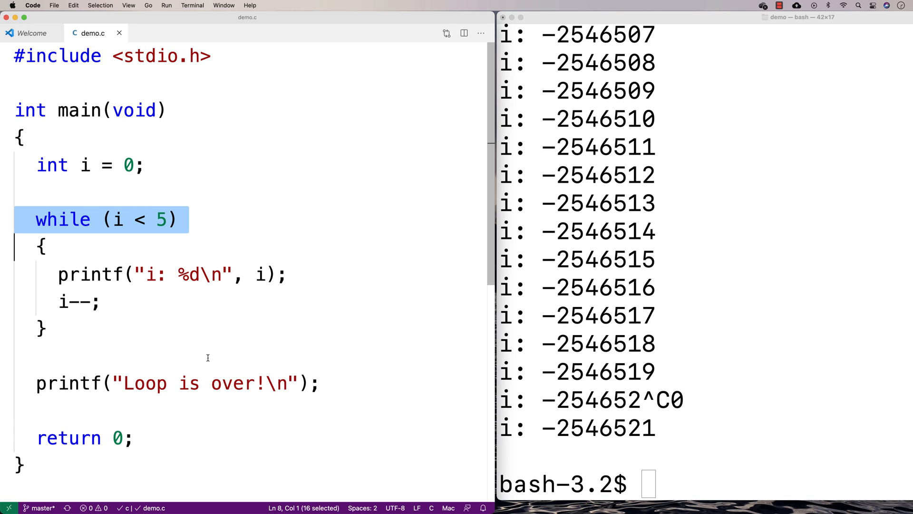
pyautogui.moveTo(206, 336)
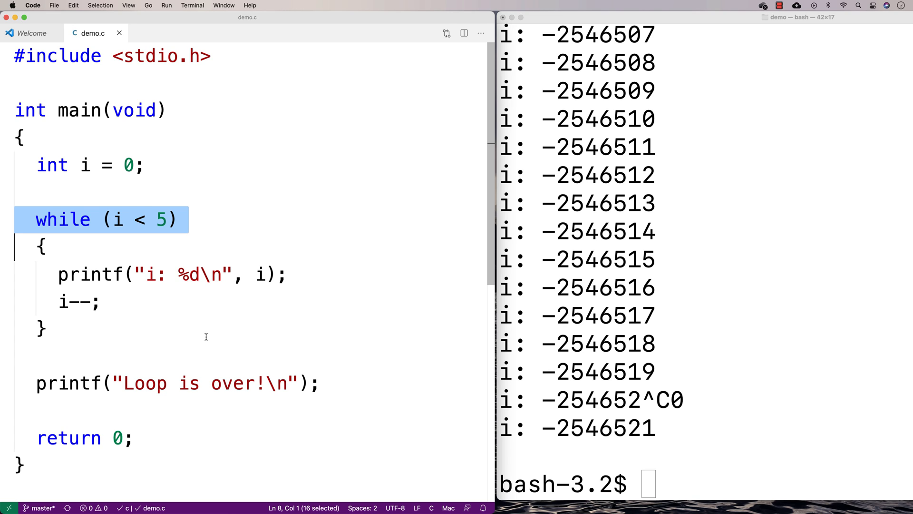
pyautogui.moveTo(191, 321)
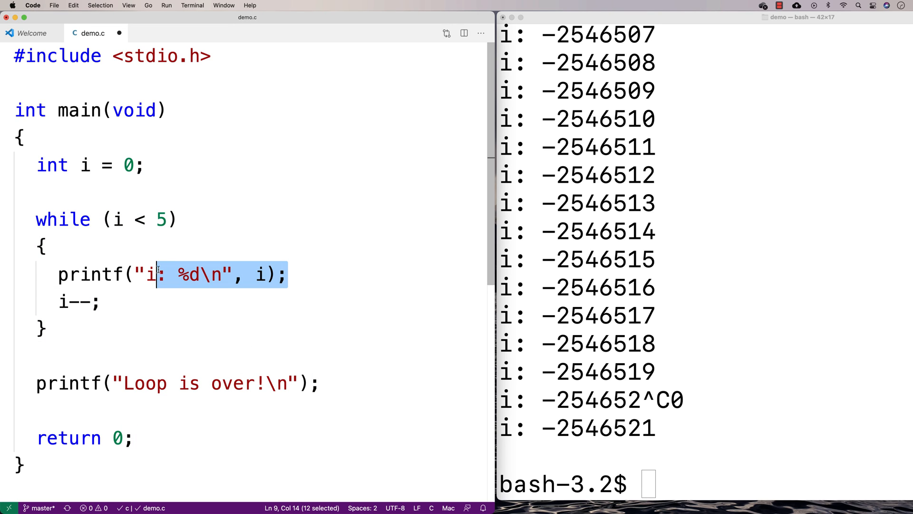
# Make the loop printf "Enter 5 to quit: " and read input with scanf("%d", &i).
pyautogui.write('Enter')
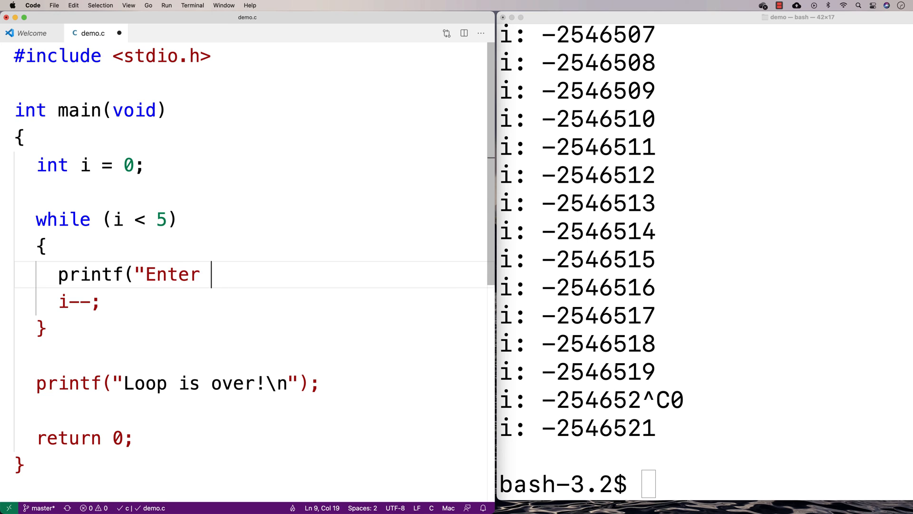
pyautogui.write('5 to quit:"')
pyautogui.write('scanf("%d')
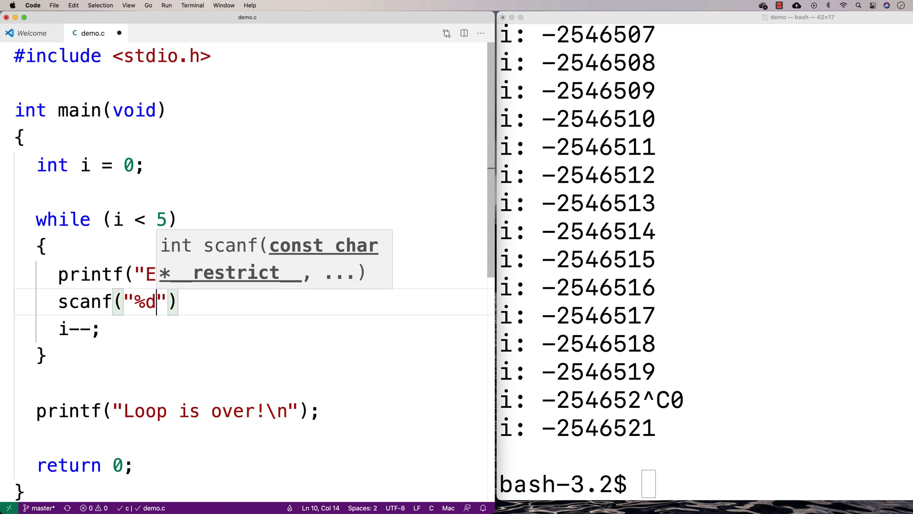
pyautogui.write(',')
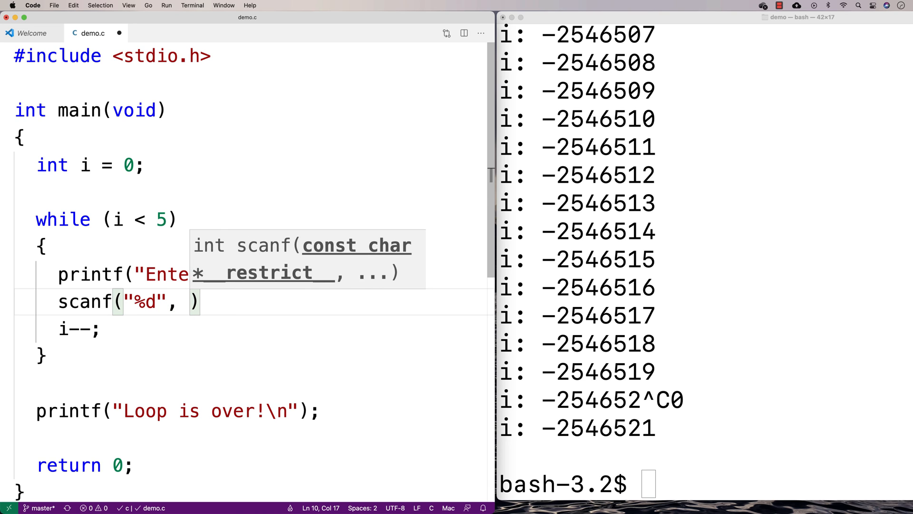
pyautogui.write('&i')
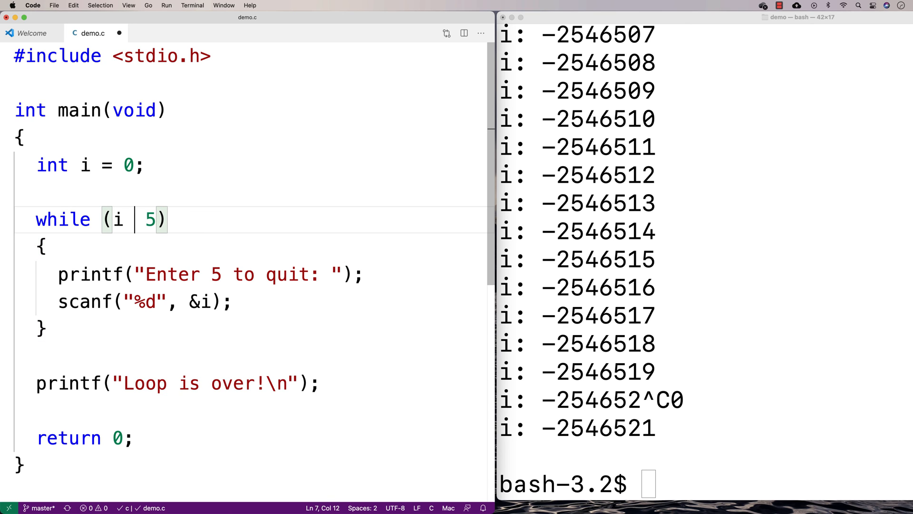
# Change the loop condition to i != 5 and start recompiling with gcc.
pyautogui.write('!')
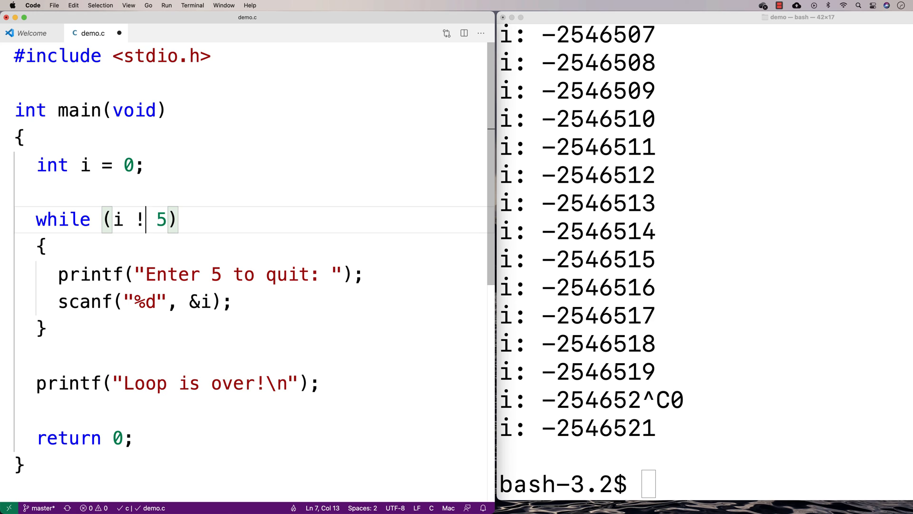
pyautogui.write('=')
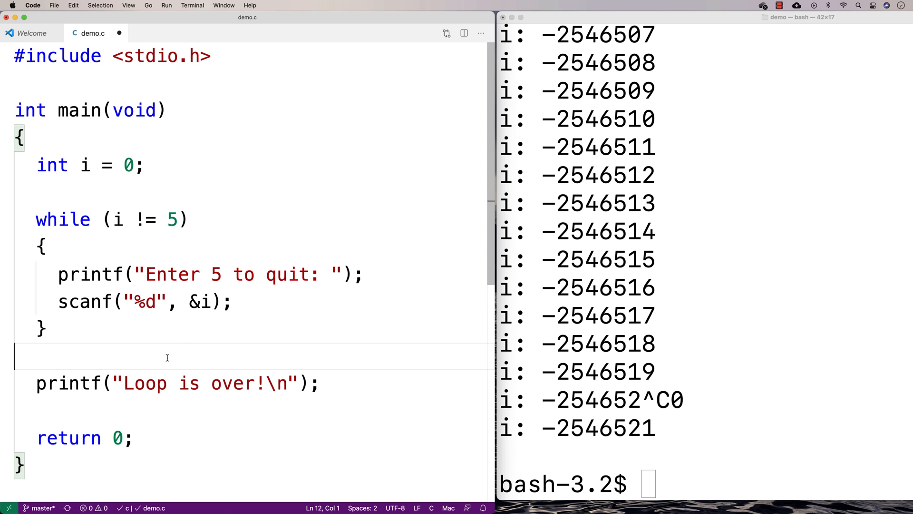
pyautogui.write('gcc -o demo demo.c')
pyautogui.write('./demo')
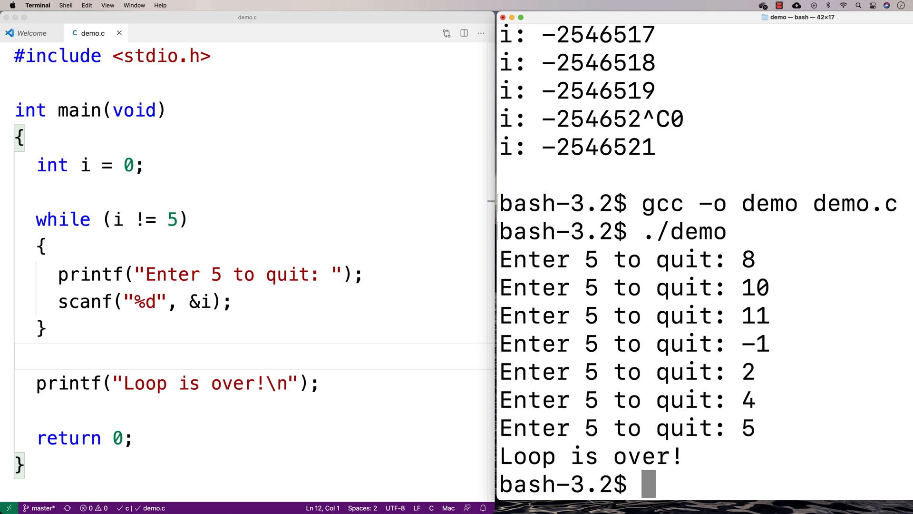
pyautogui.moveTo(104, 320)
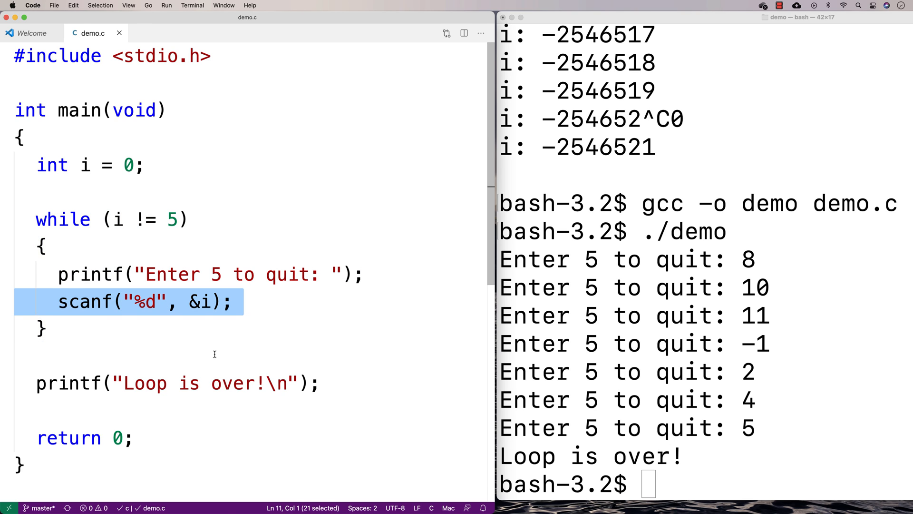
# Deselect the scanf line in the editor after the run ends with Loop is over!
pyautogui.click(200, 355)
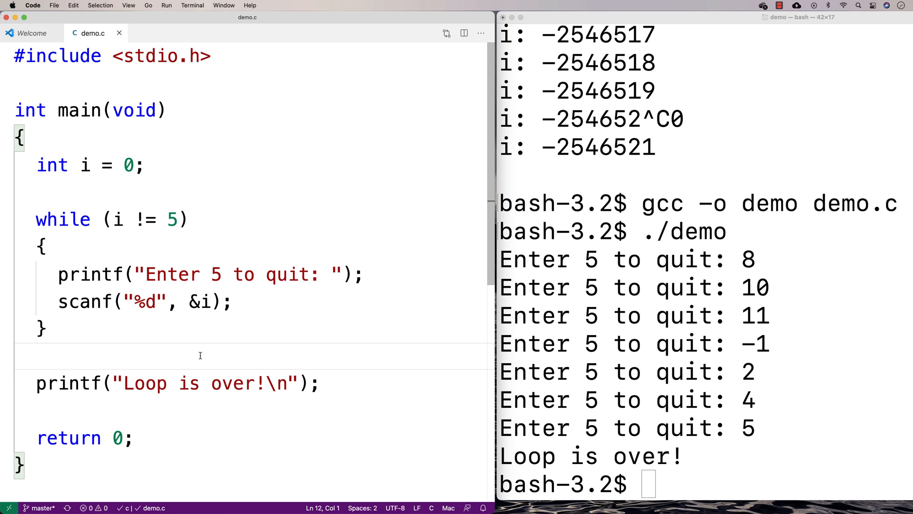